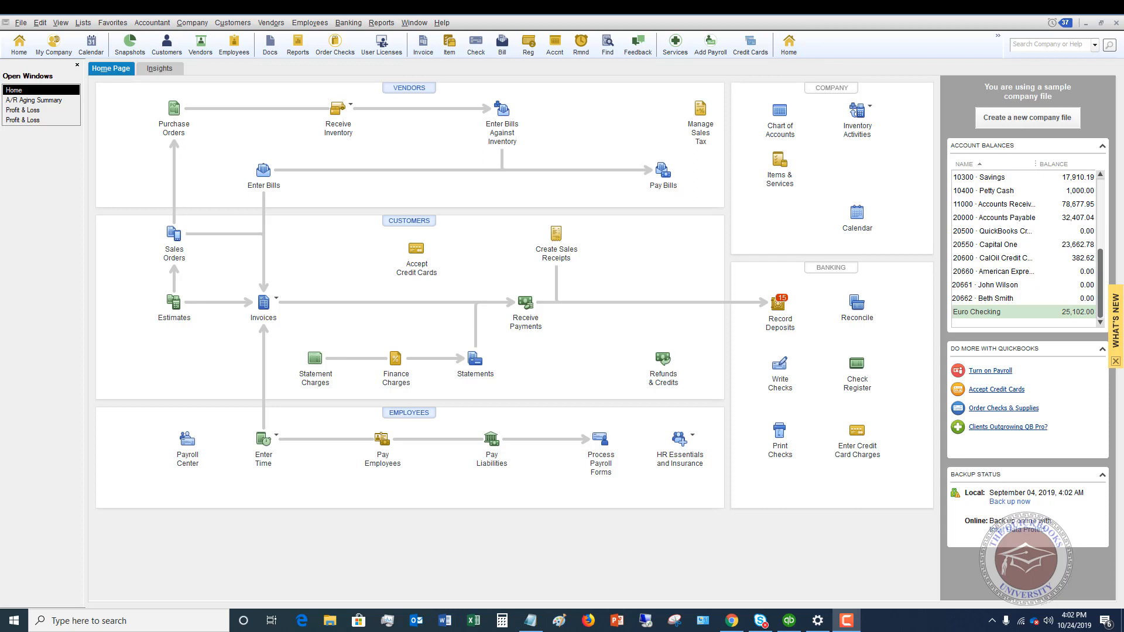
{"action": "mouse_move", "coordinate": [416, 249]}
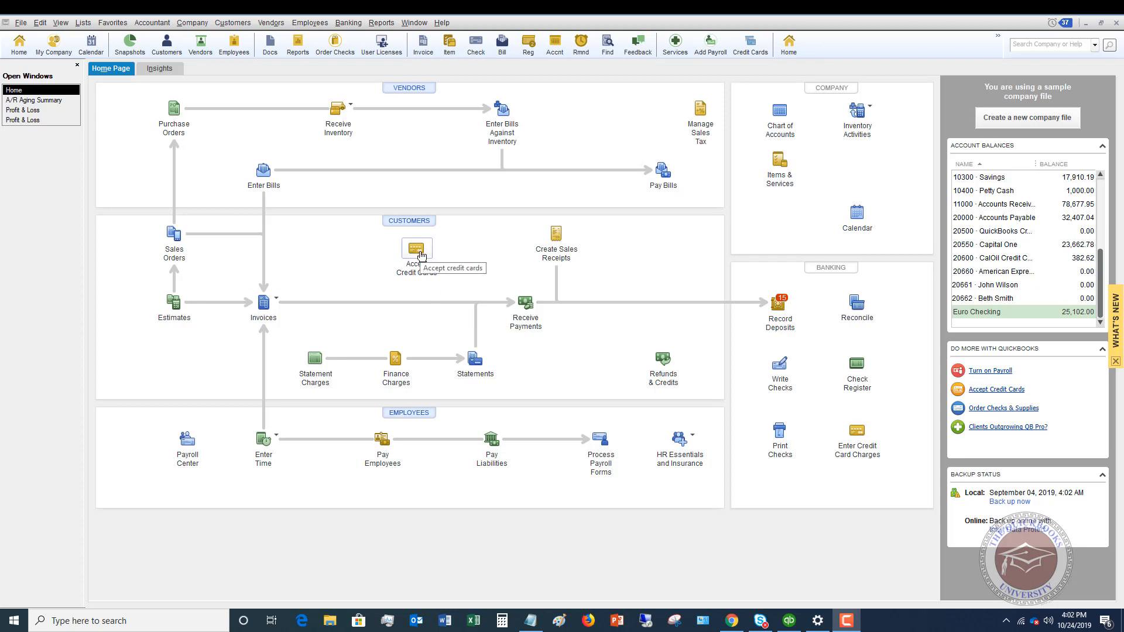
{"action": "mouse_move", "coordinate": [168, 45]}
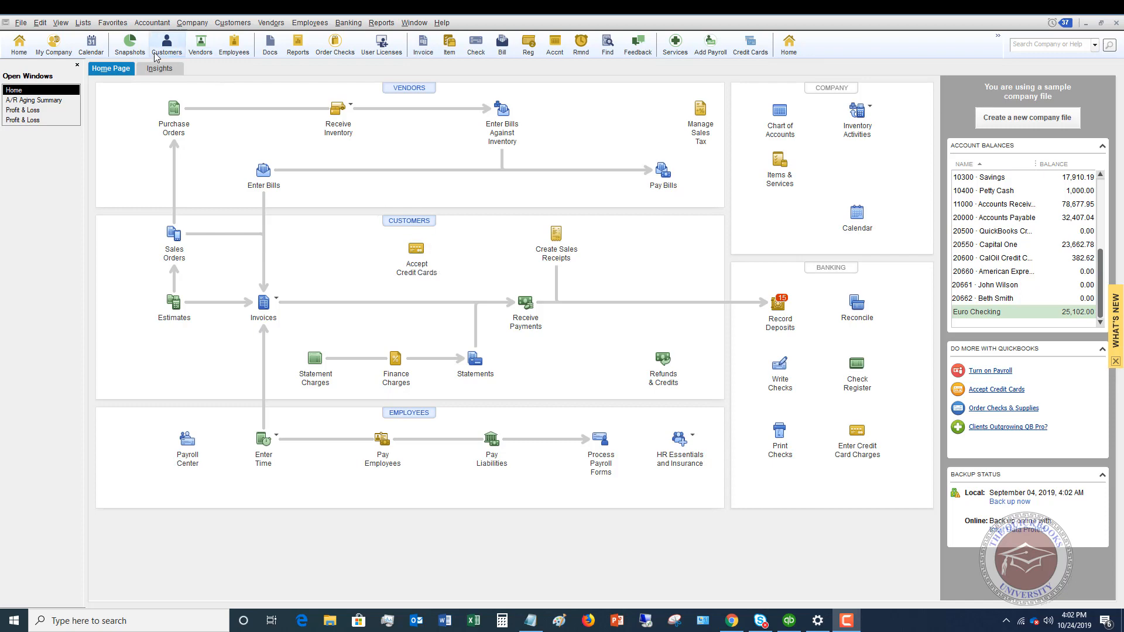
- Open the Edit menu from the Home page
{"action": "left_click", "coordinate": [40, 22]}
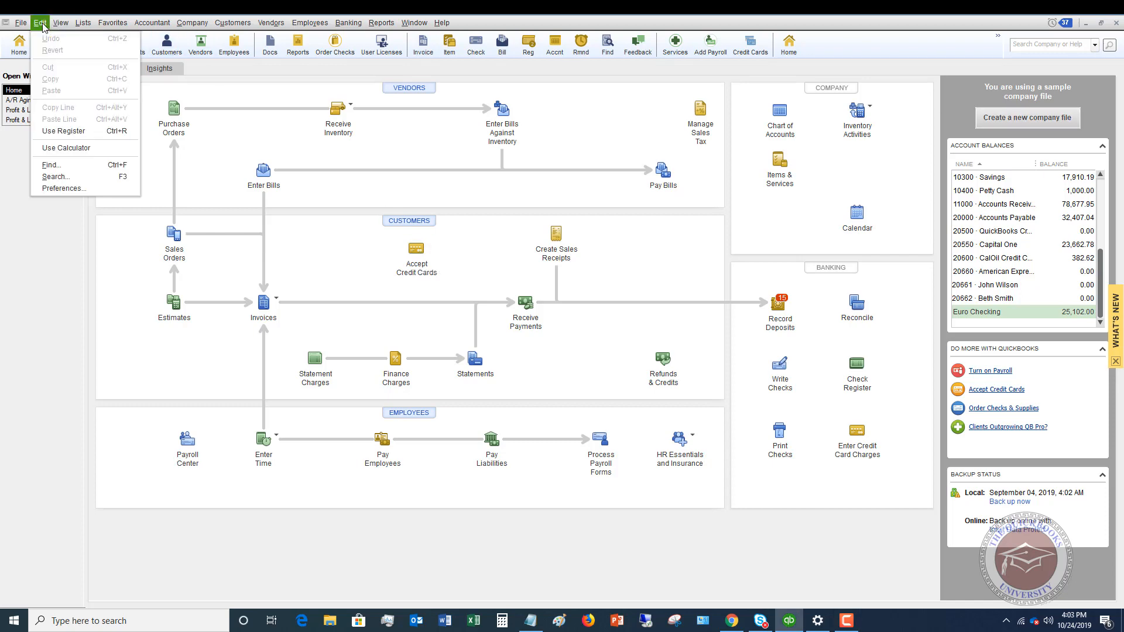
- In the Find window's Simple search, set Transaction Type to Invoice and list the Customer:Job choices
{"action": "left_click", "coordinate": [50, 165]}
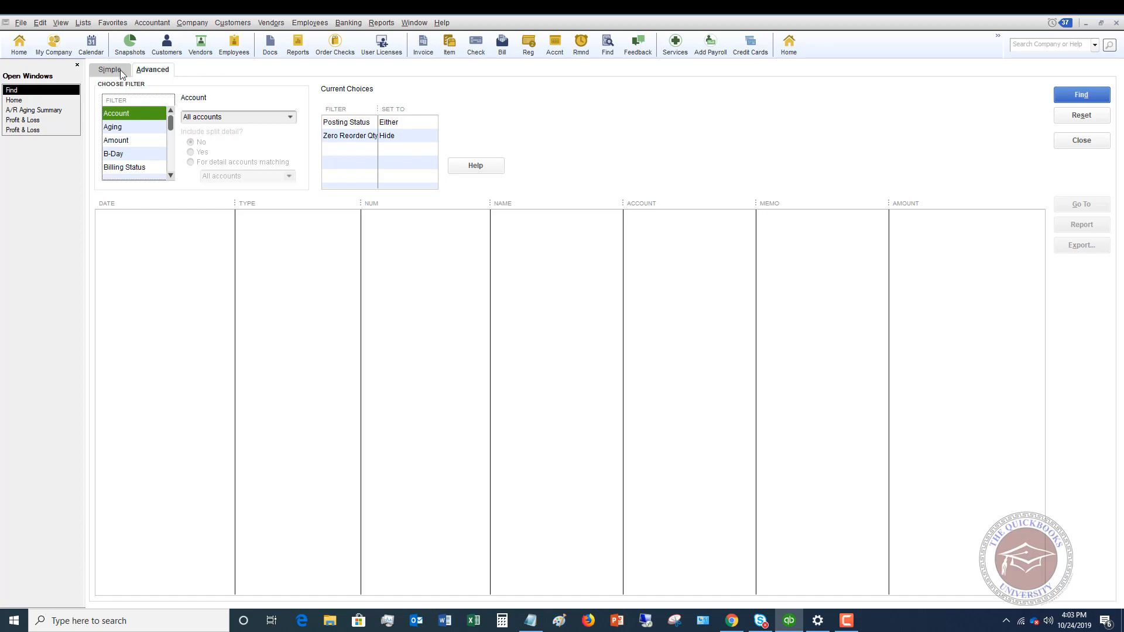
{"action": "left_click", "coordinate": [108, 69]}
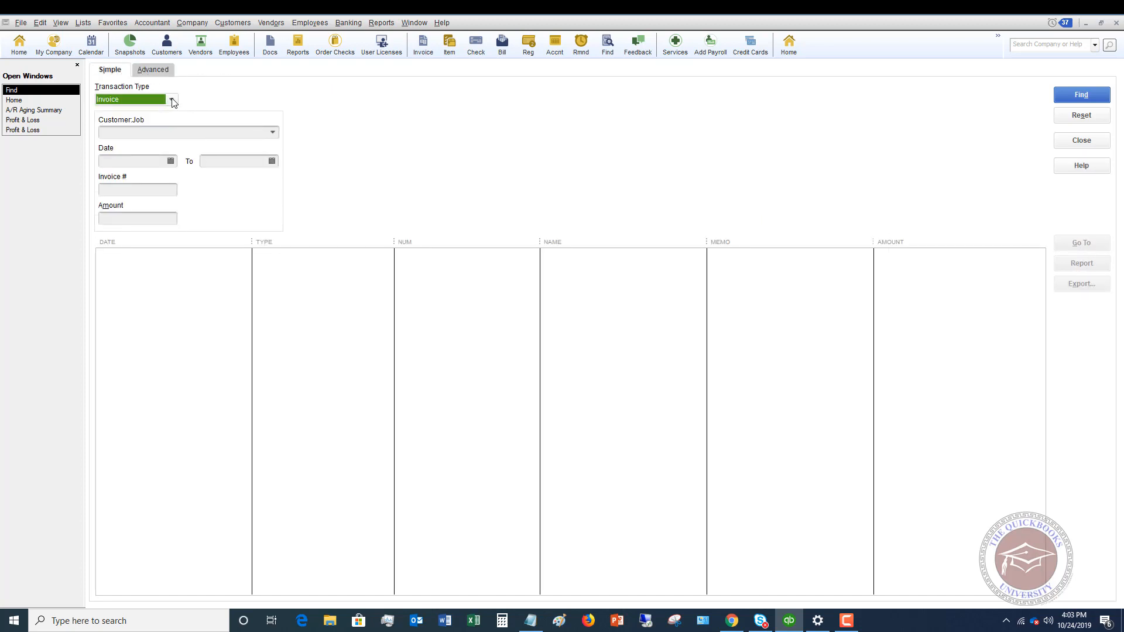
{"action": "left_click", "coordinate": [171, 99]}
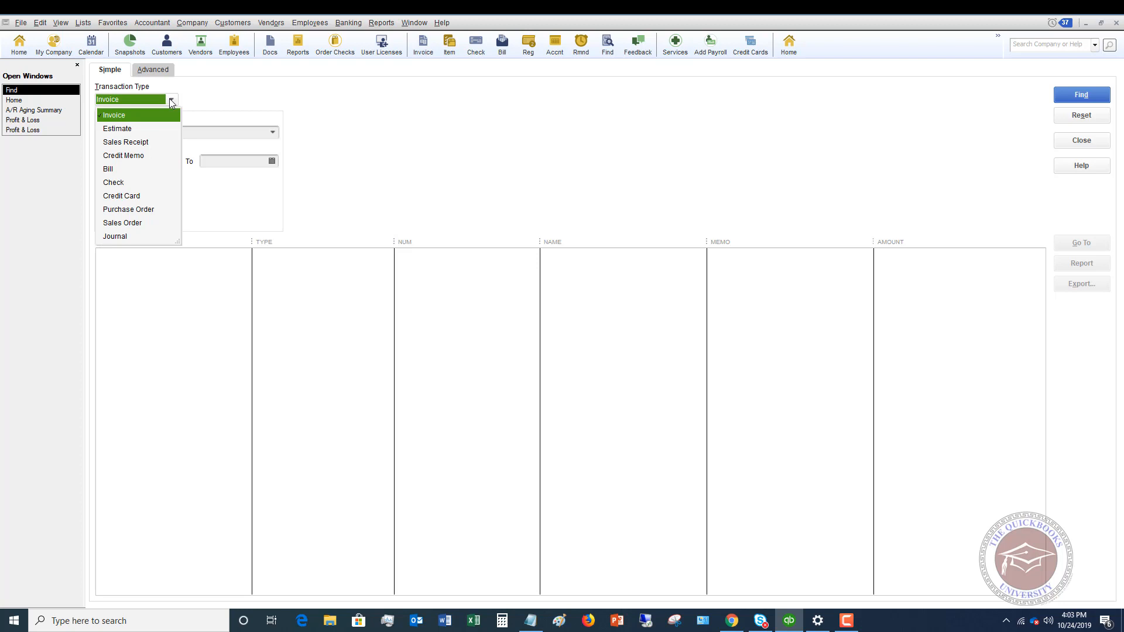
{"action": "mouse_move", "coordinate": [128, 130]}
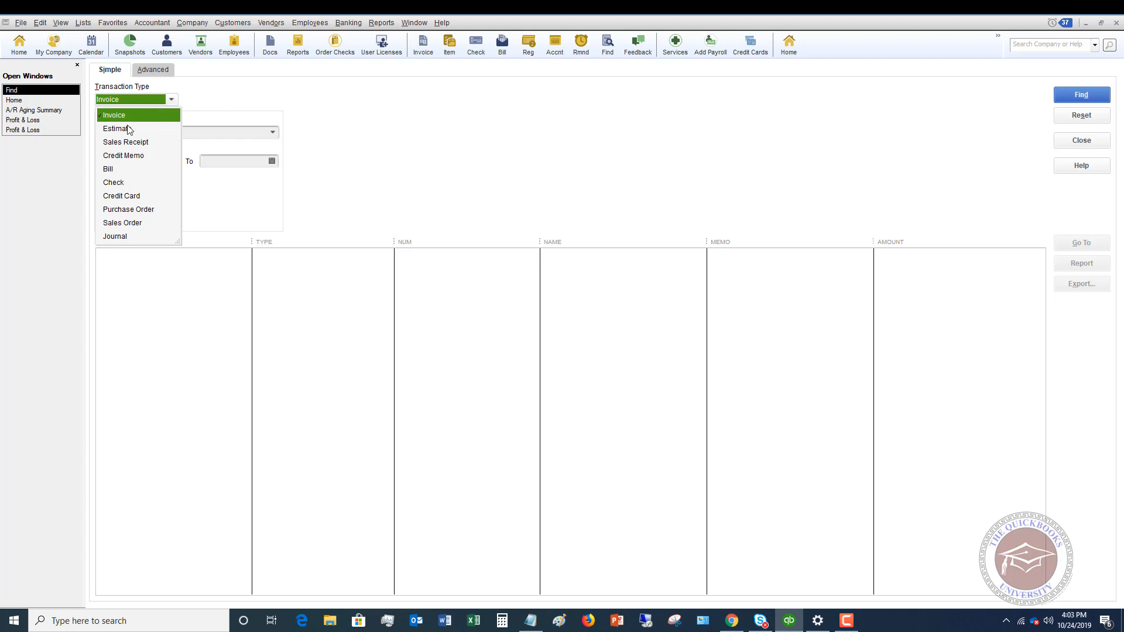
{"action": "left_click", "coordinate": [107, 169]}
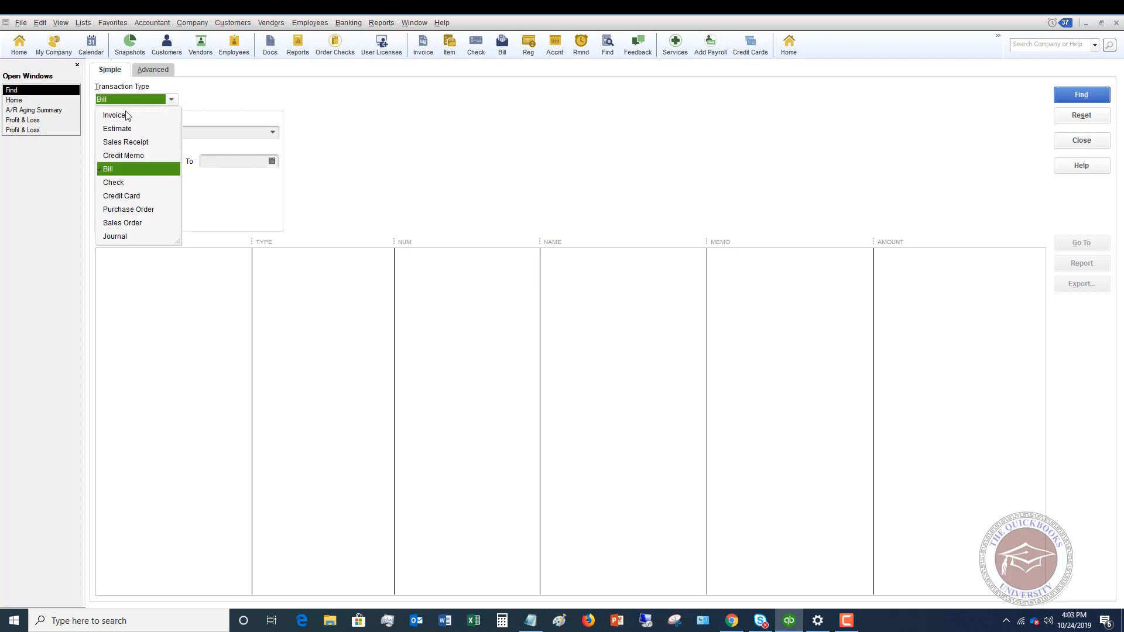
{"action": "left_click", "coordinate": [115, 115]}
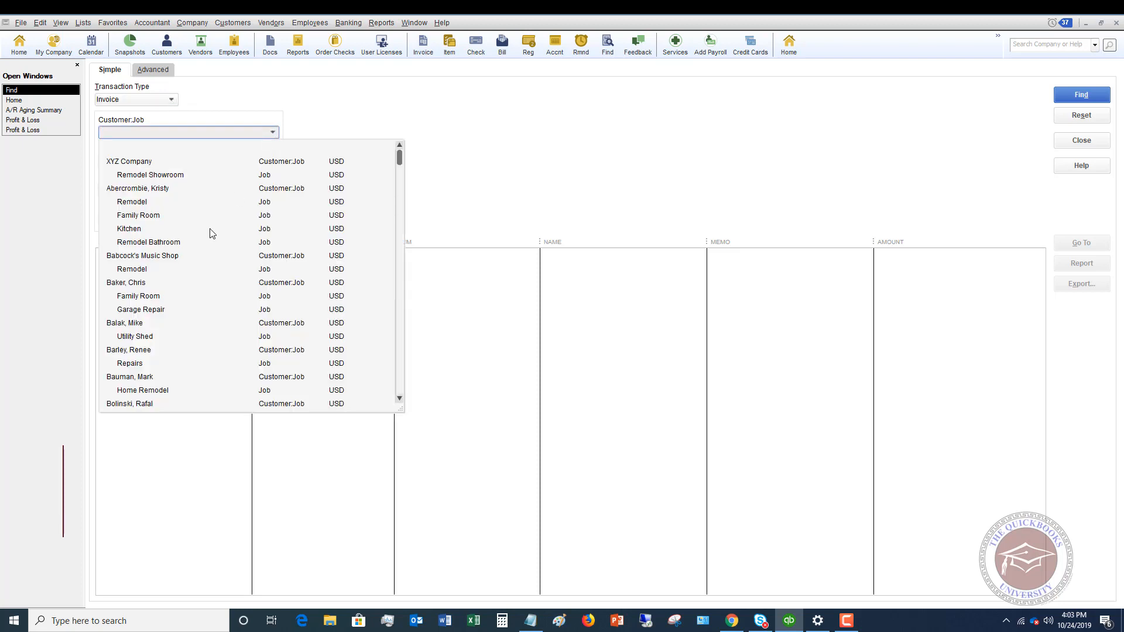
- Find invoices for Babcock's Music Shop:Remodel (two matches), then reset the form
{"action": "left_click", "coordinate": [133, 269]}
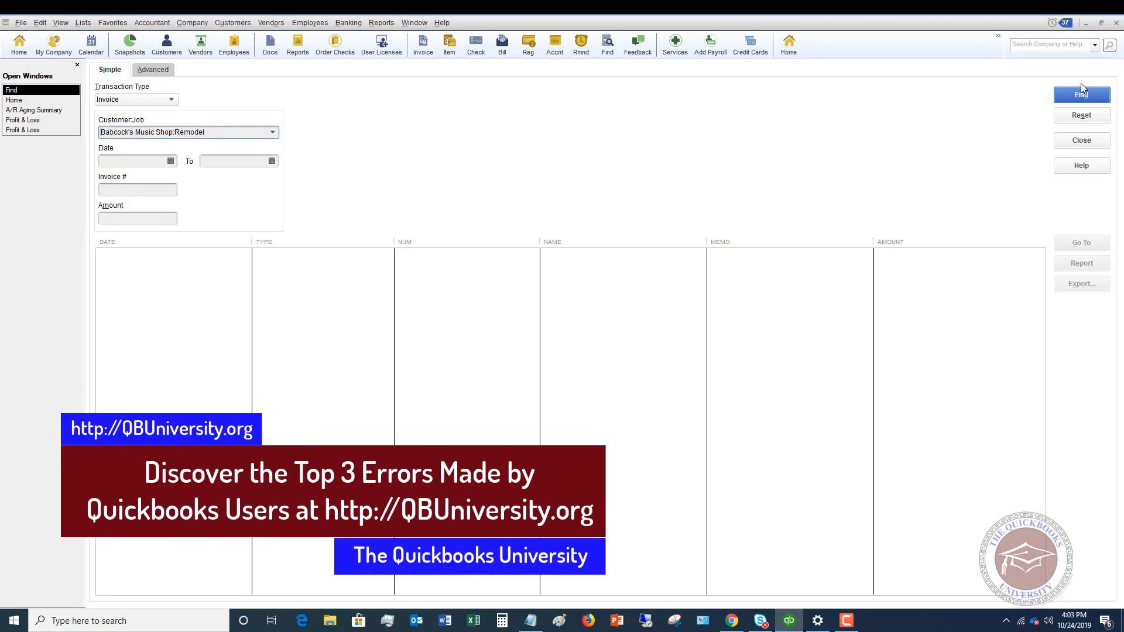
{"action": "left_click", "coordinate": [1080, 94]}
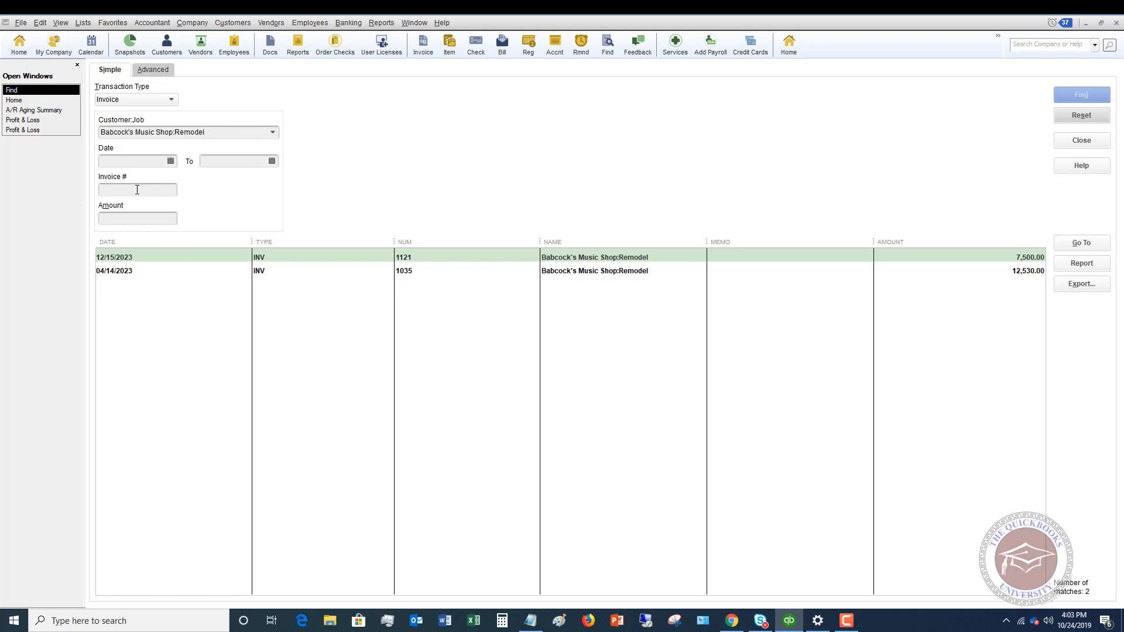
{"action": "left_click", "coordinate": [137, 218]}
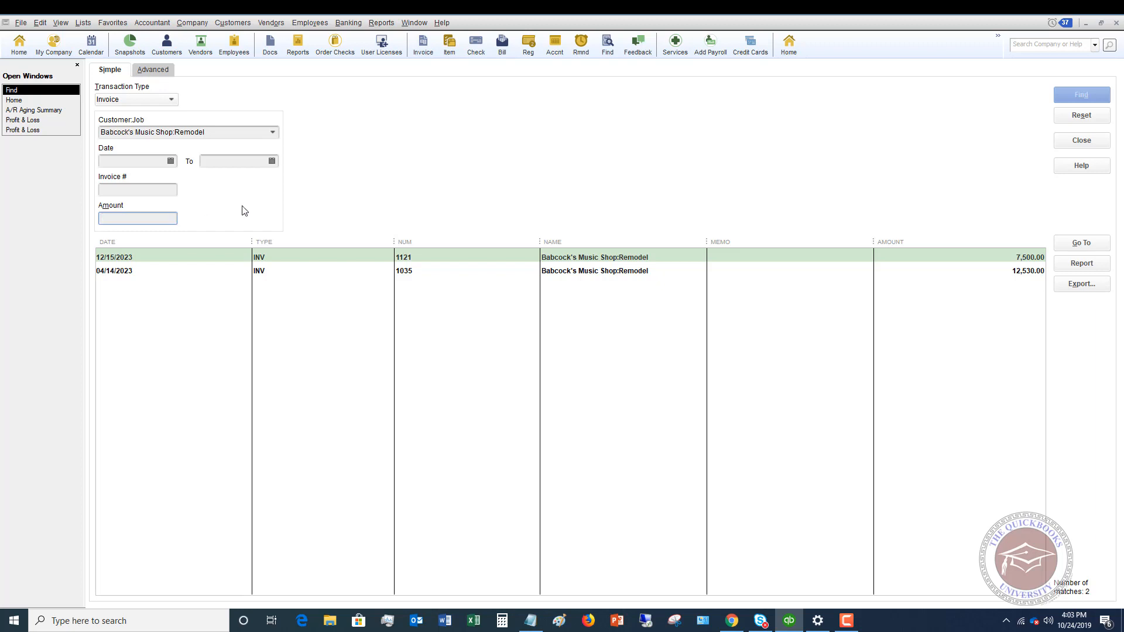
{"action": "left_click", "coordinate": [137, 218]}
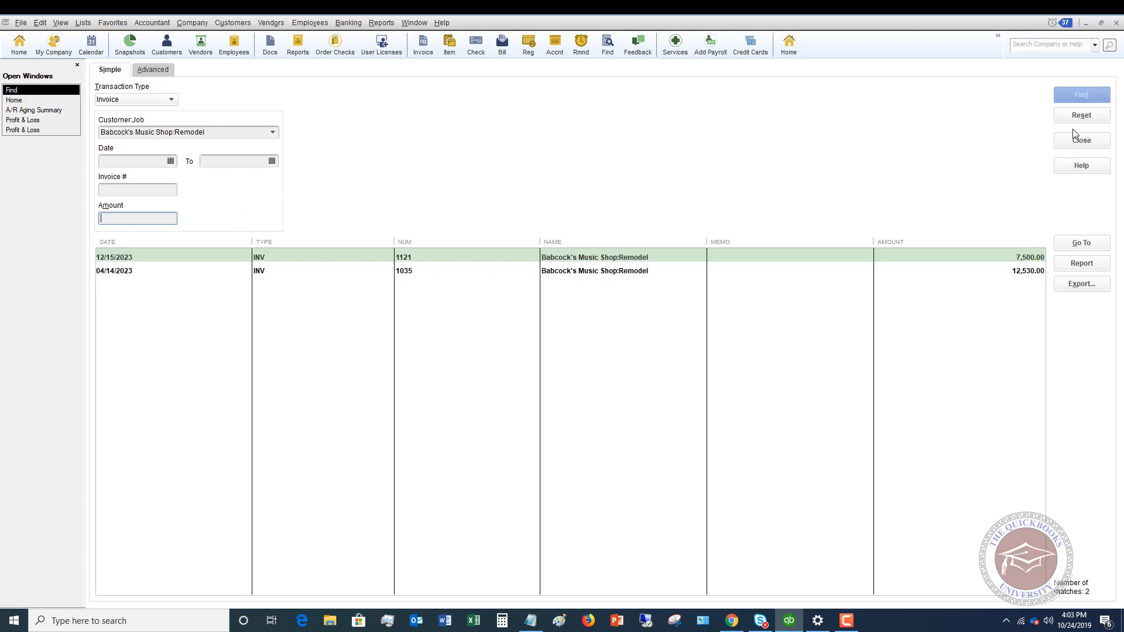
{"action": "left_click", "coordinate": [1080, 115]}
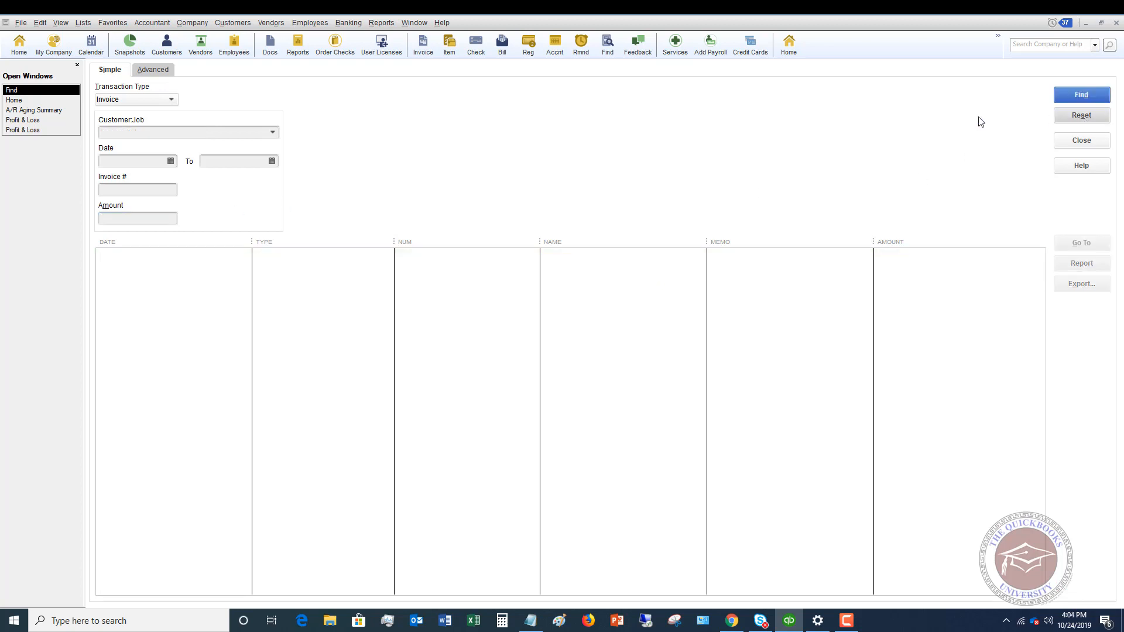
{"action": "mouse_move", "coordinate": [900, 260]}
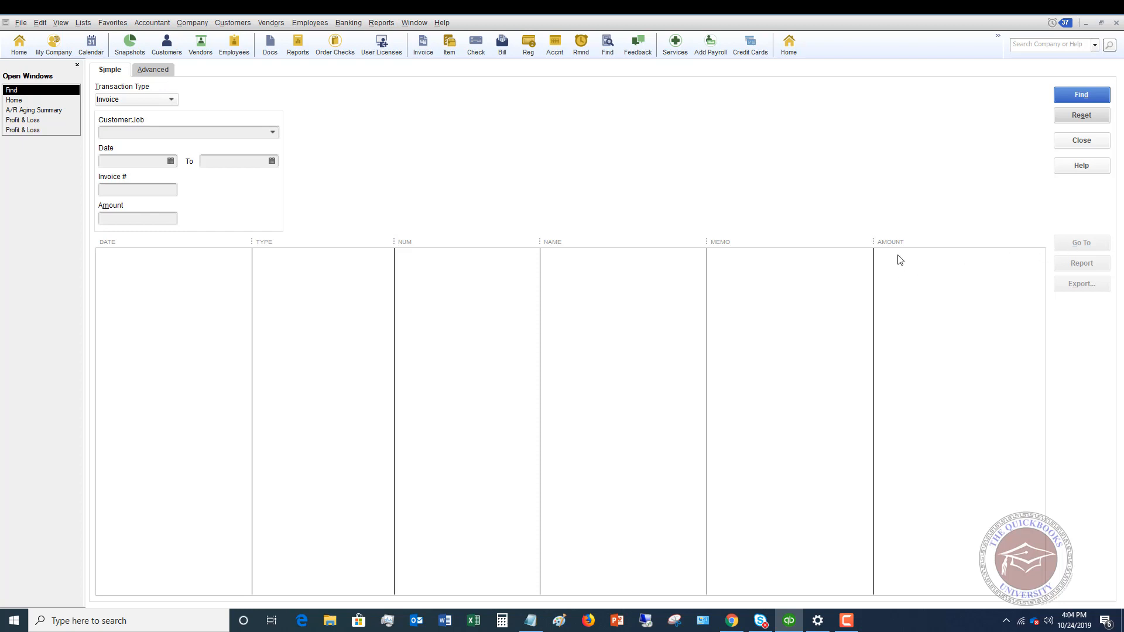
{"action": "mouse_move", "coordinate": [583, 258]}
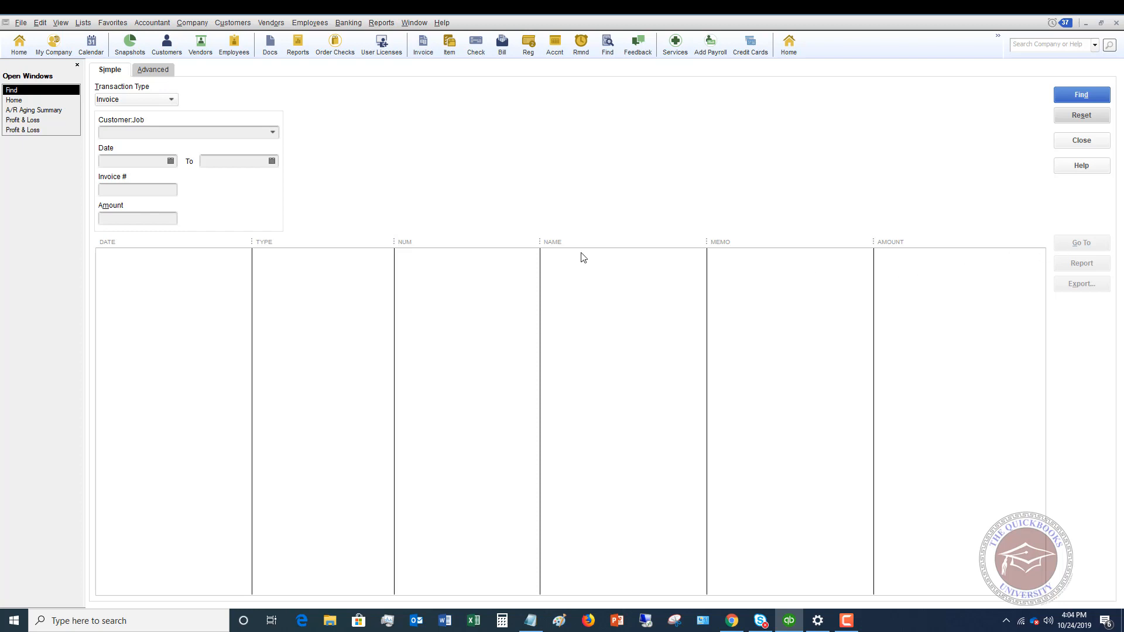
{"action": "mouse_move", "coordinate": [982, 249]}
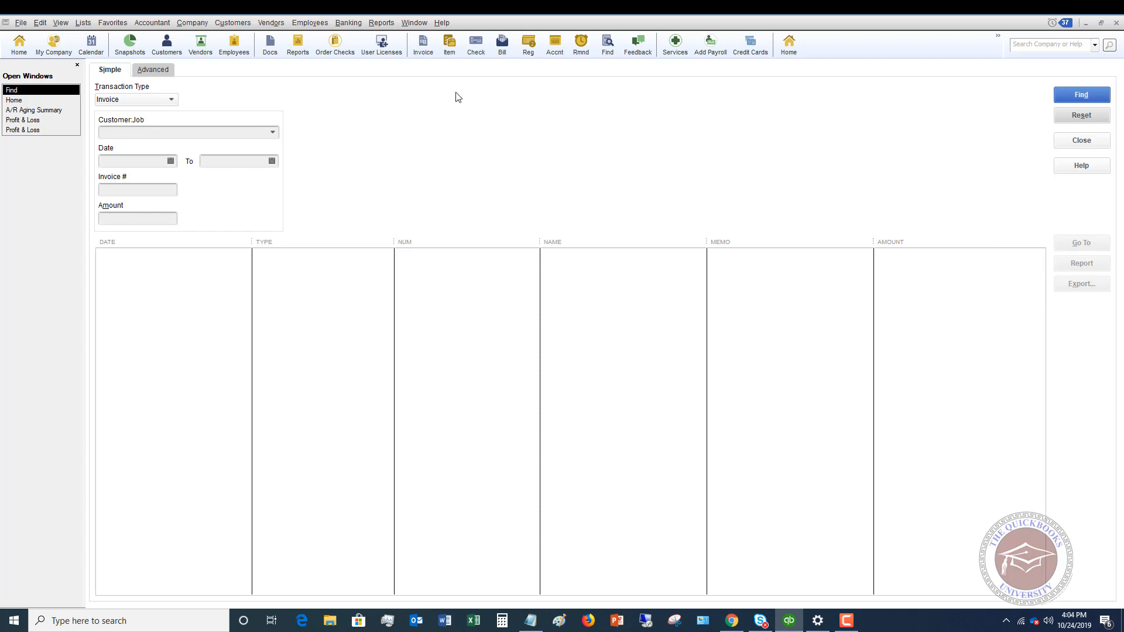
- In Advanced search, filter by Amount, trying >= 150 before switching to a From–To range
{"action": "left_click", "coordinate": [153, 69]}
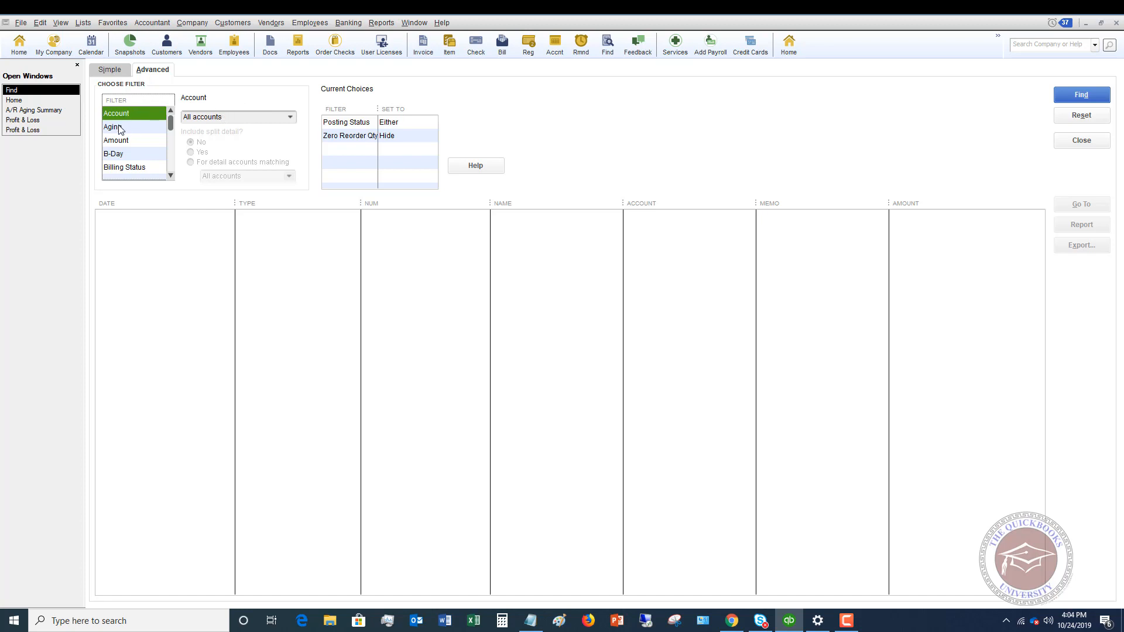
{"action": "left_click", "coordinate": [116, 139]}
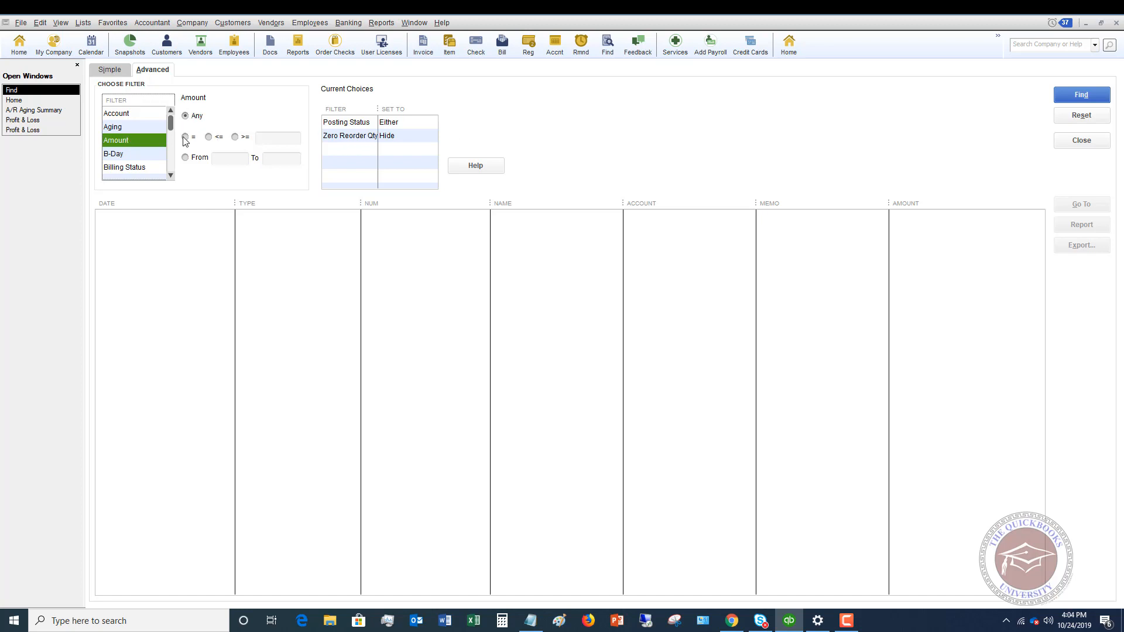
{"action": "mouse_move", "coordinate": [236, 137]}
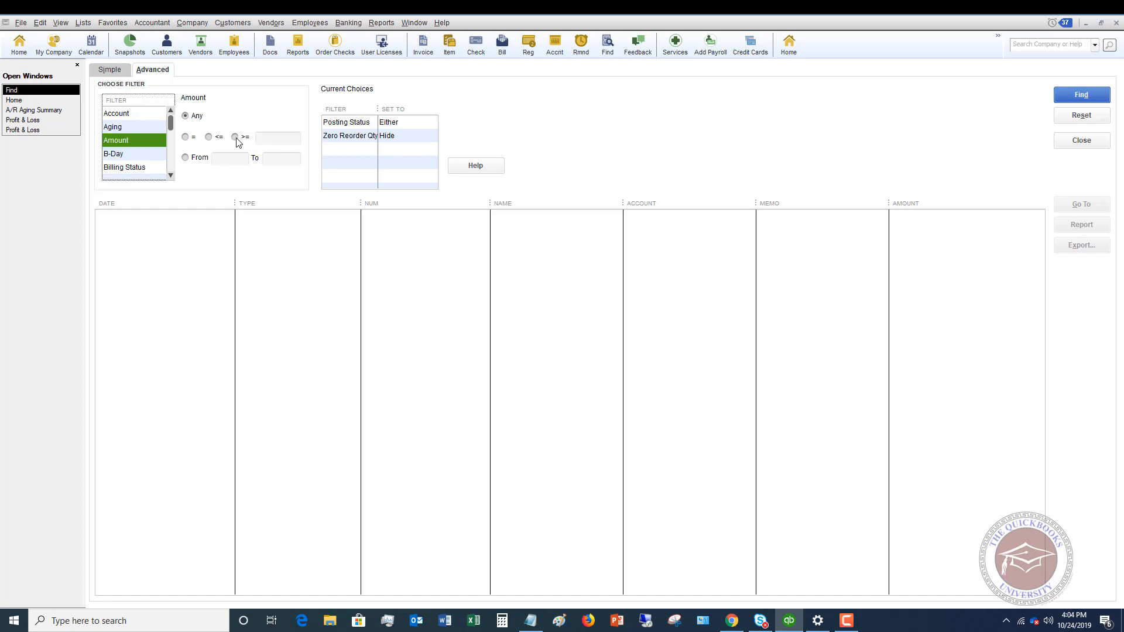
{"action": "left_click", "coordinate": [235, 137]}
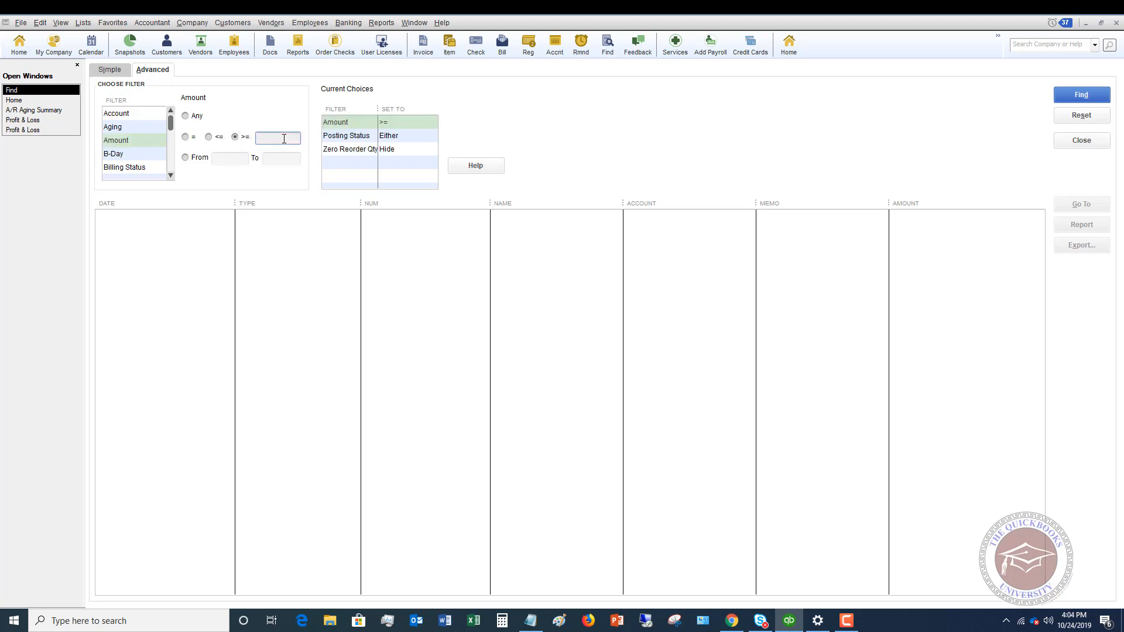
{"action": "type", "text": "150"}
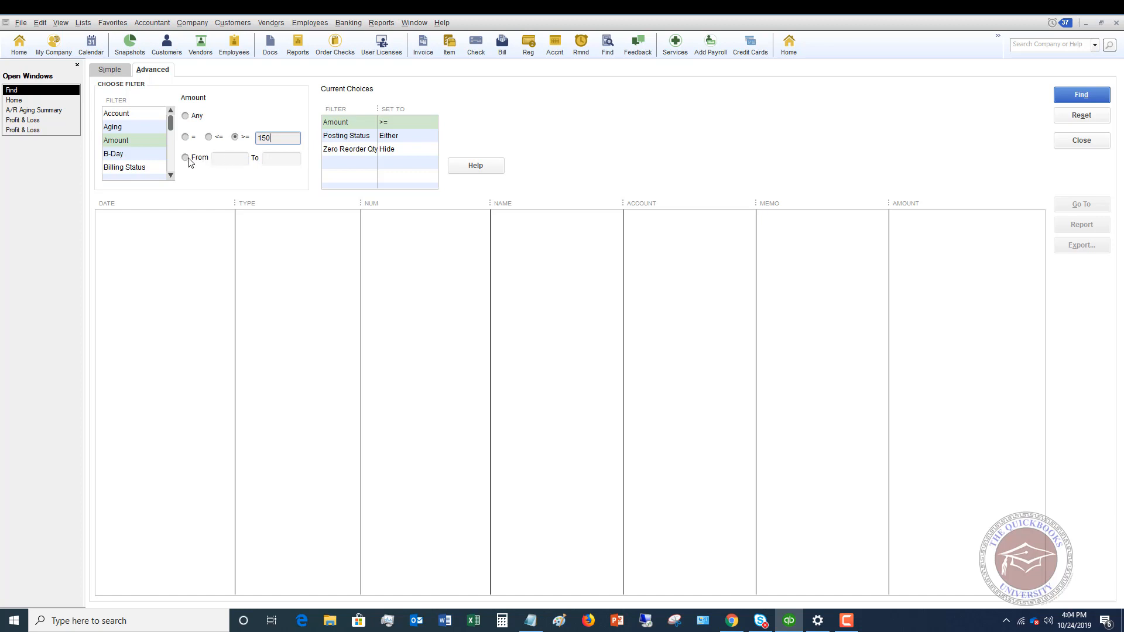
{"action": "left_click", "coordinate": [185, 157]}
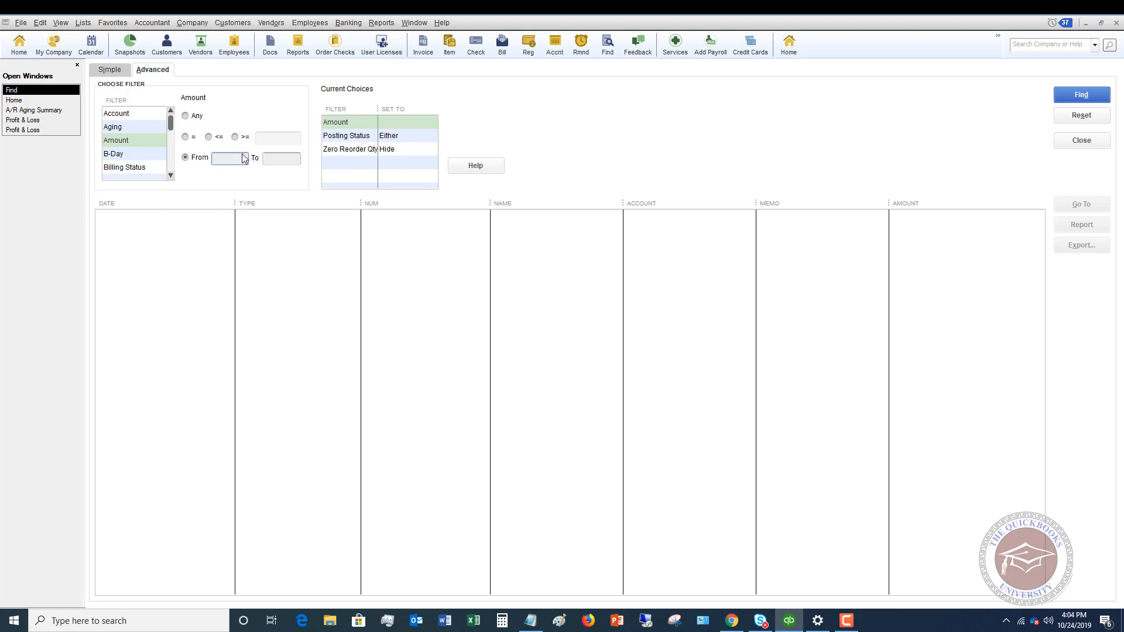
- Search for amounts from 100.00 to 250, returning 907 matches
{"action": "left_click", "coordinate": [228, 158]}
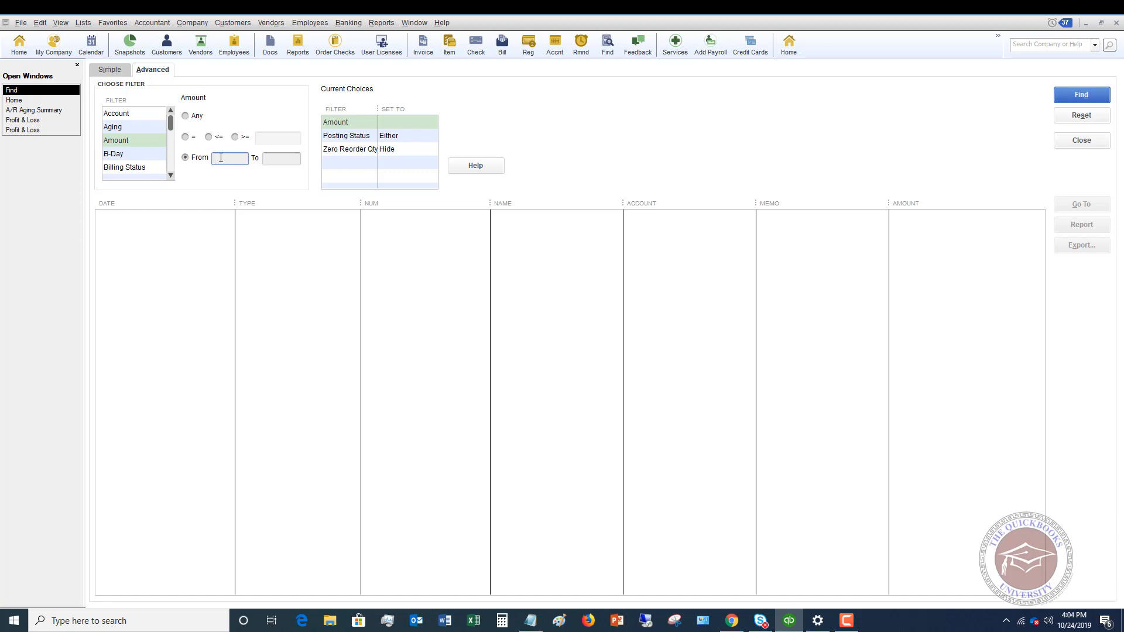
{"action": "type", "text": "1"}
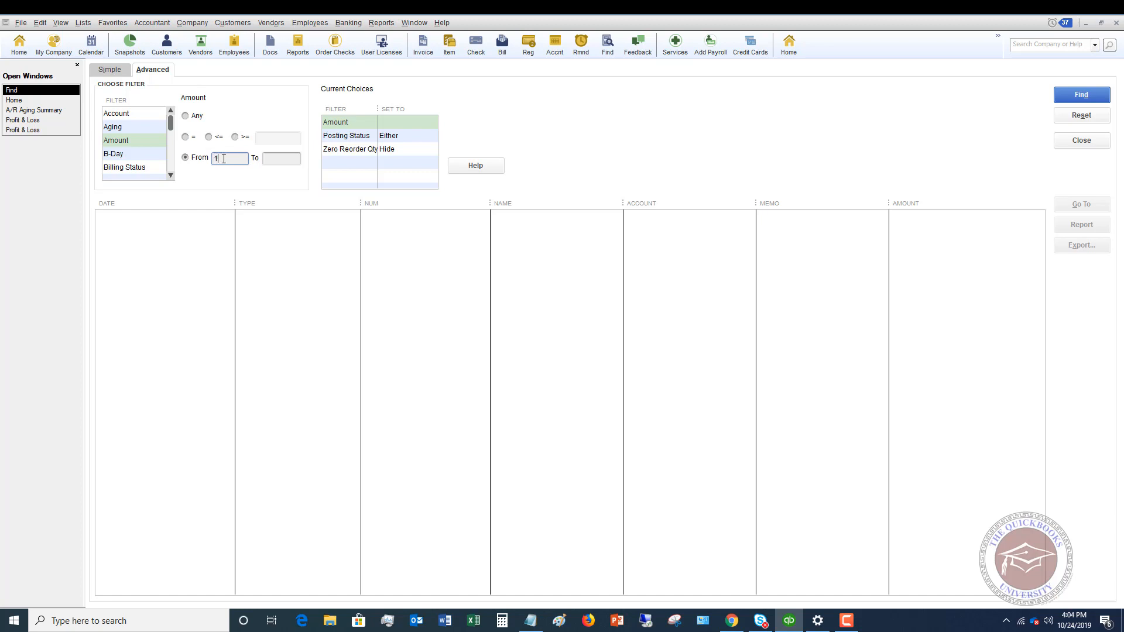
{"action": "type", "text": "100.00"}
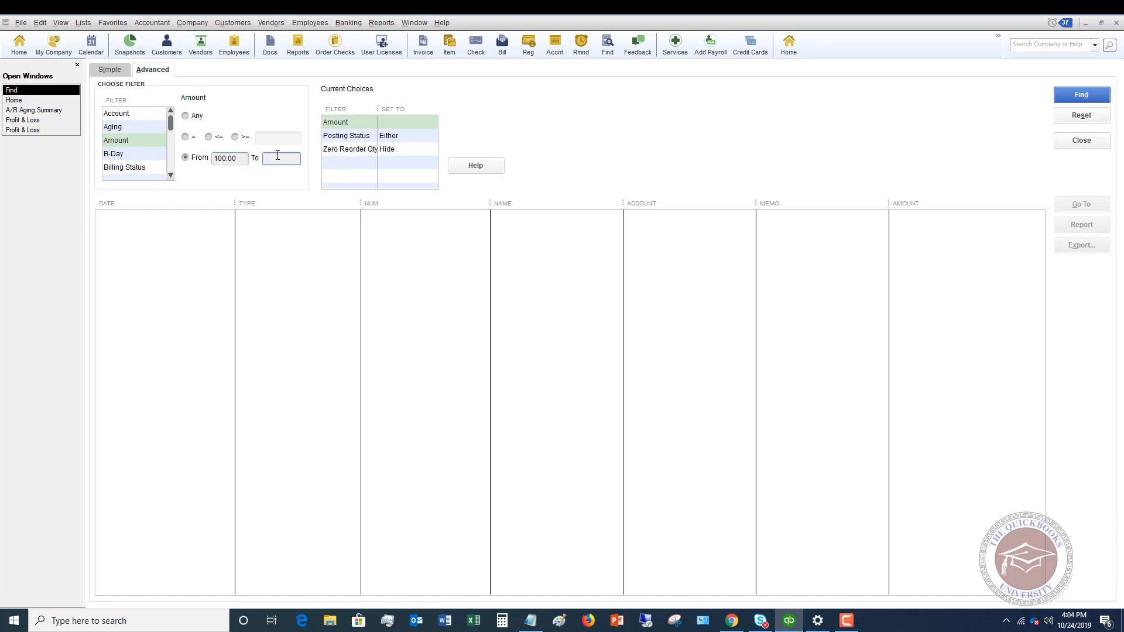
{"action": "type", "text": "250"}
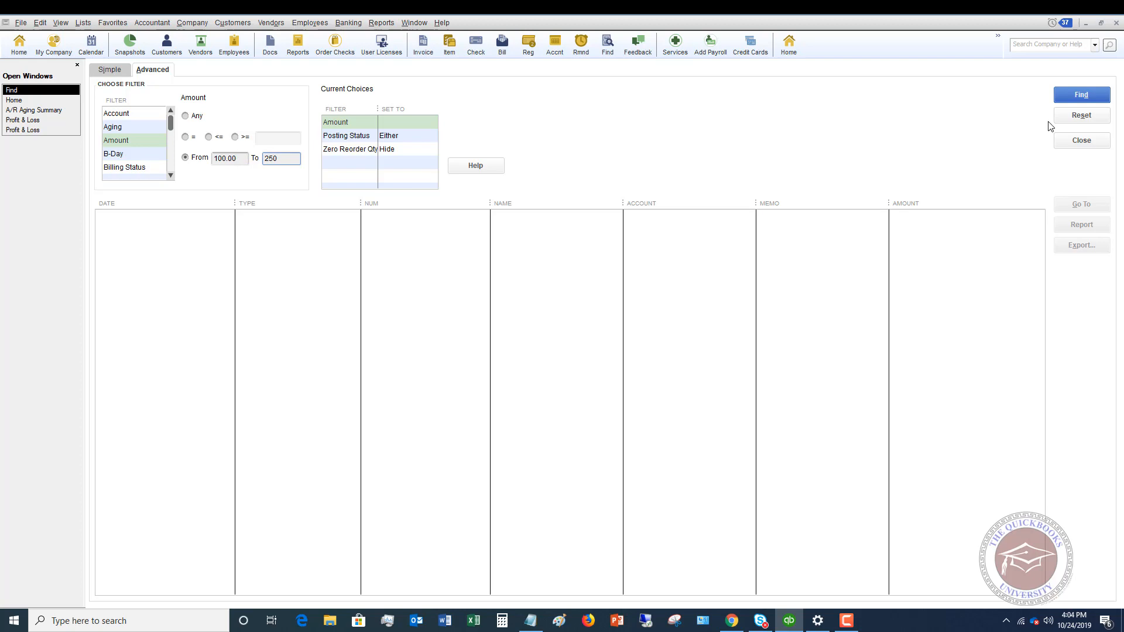
{"action": "left_click", "coordinate": [1080, 93]}
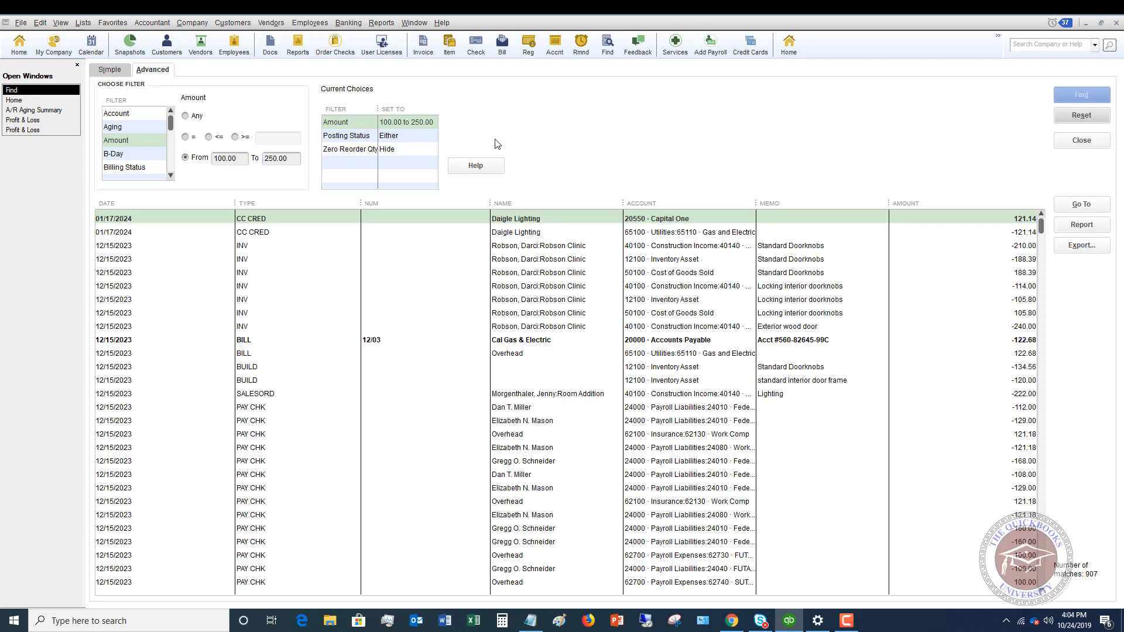
{"action": "mouse_move", "coordinate": [553, 598]}
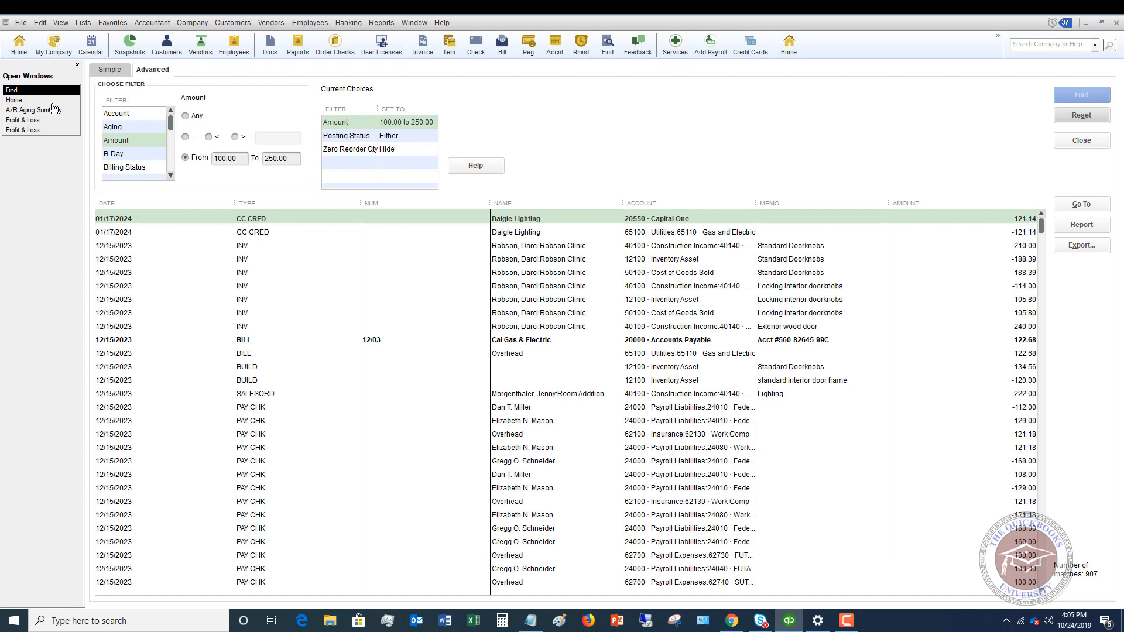
{"action": "mouse_move", "coordinate": [989, 154]}
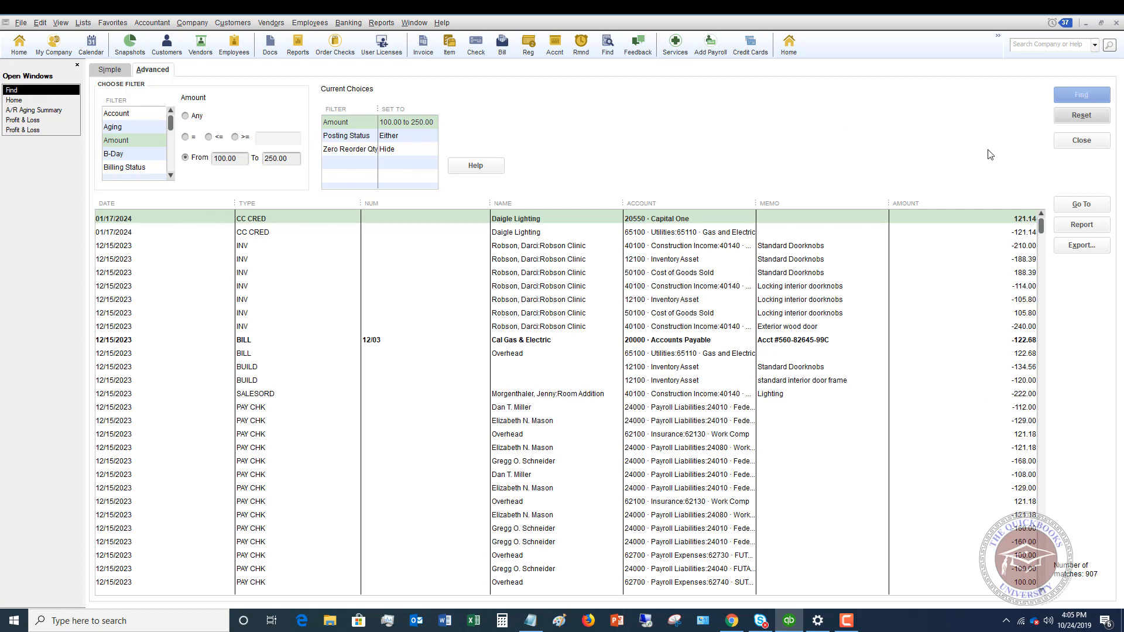
- Reset, then find transactions in All assets accounts, returning 1484 matches
{"action": "left_click", "coordinate": [1080, 114]}
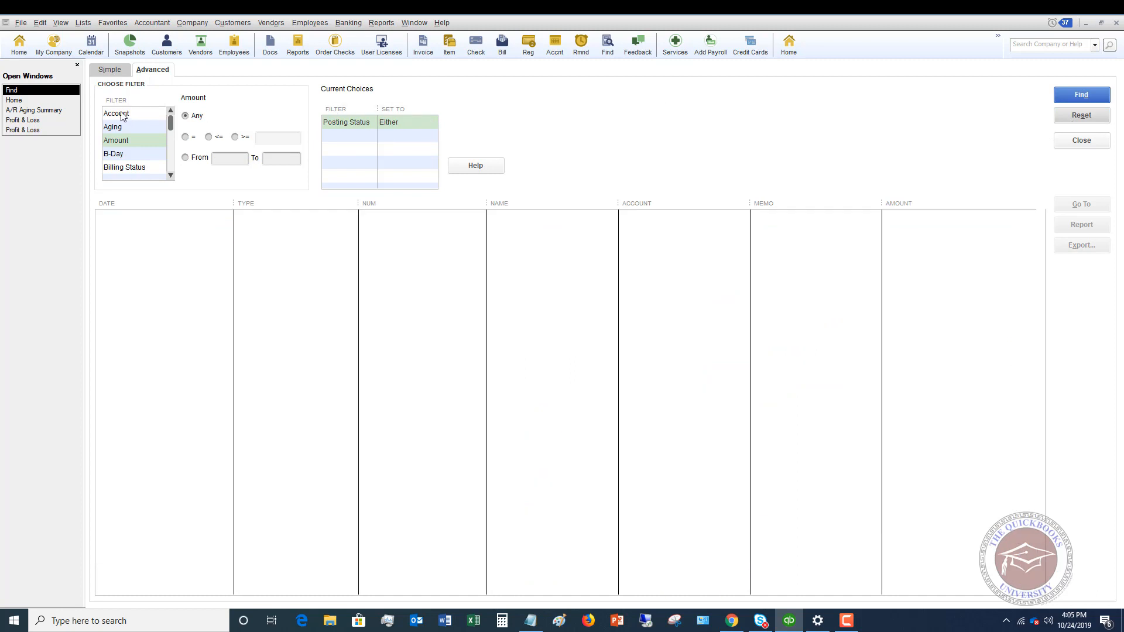
{"action": "mouse_move", "coordinate": [140, 119]}
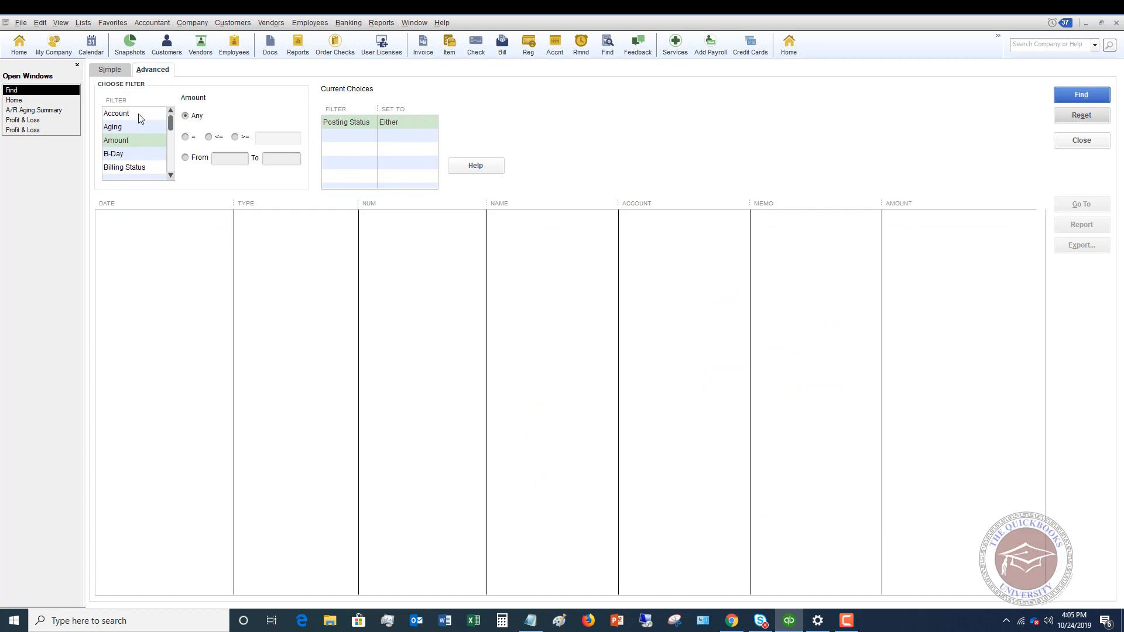
{"action": "left_click", "coordinate": [116, 114]}
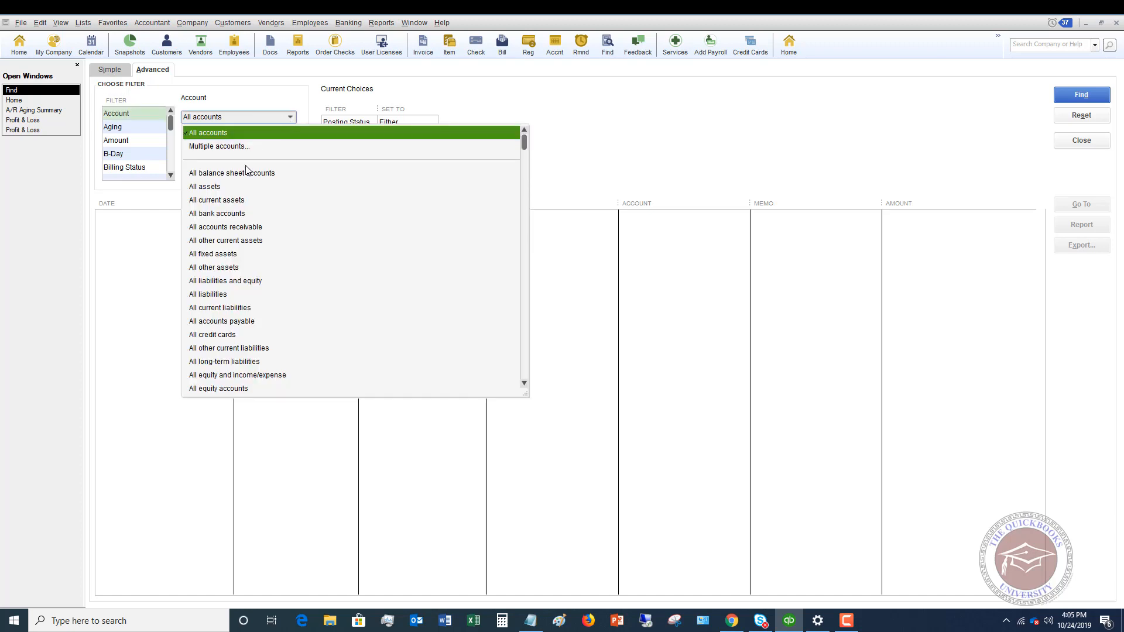
{"action": "left_click", "coordinate": [204, 186]}
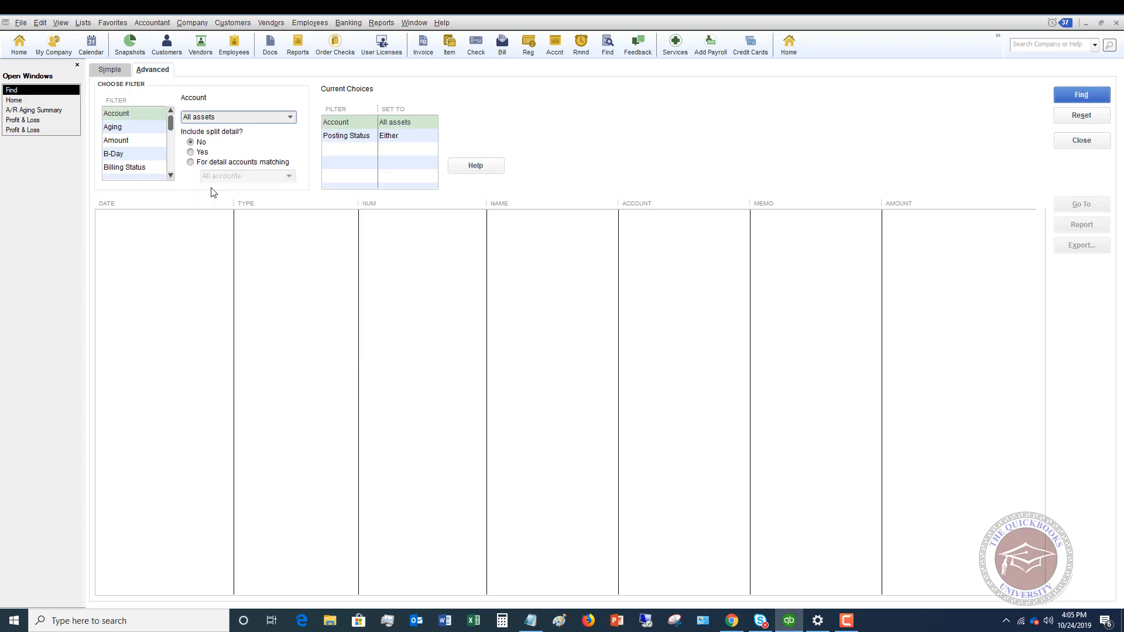
{"action": "mouse_move", "coordinate": [854, 131]}
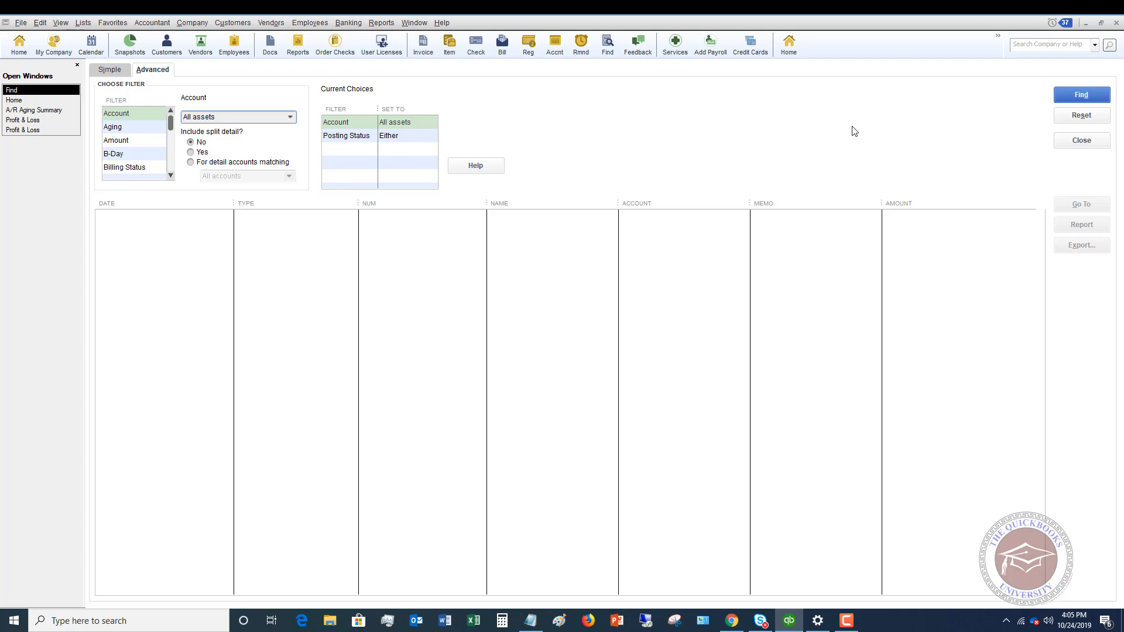
{"action": "left_click", "coordinate": [1081, 94]}
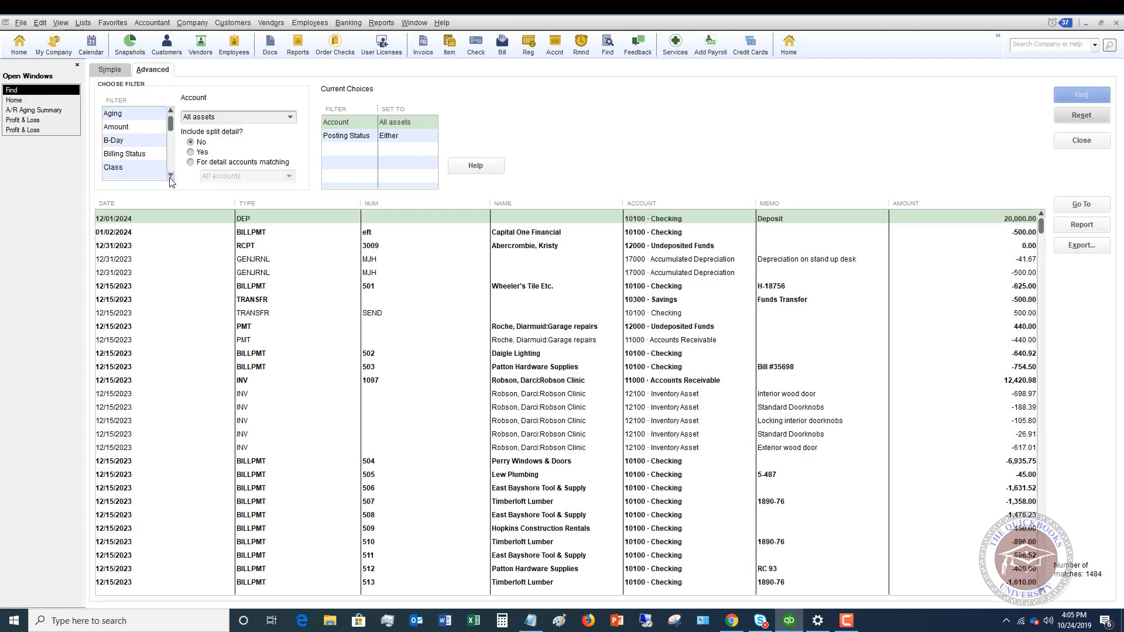
- Browse the Customer Type and Due Date filter options
{"action": "scroll", "scroll_direction": "down", "scroll_amount": 3}
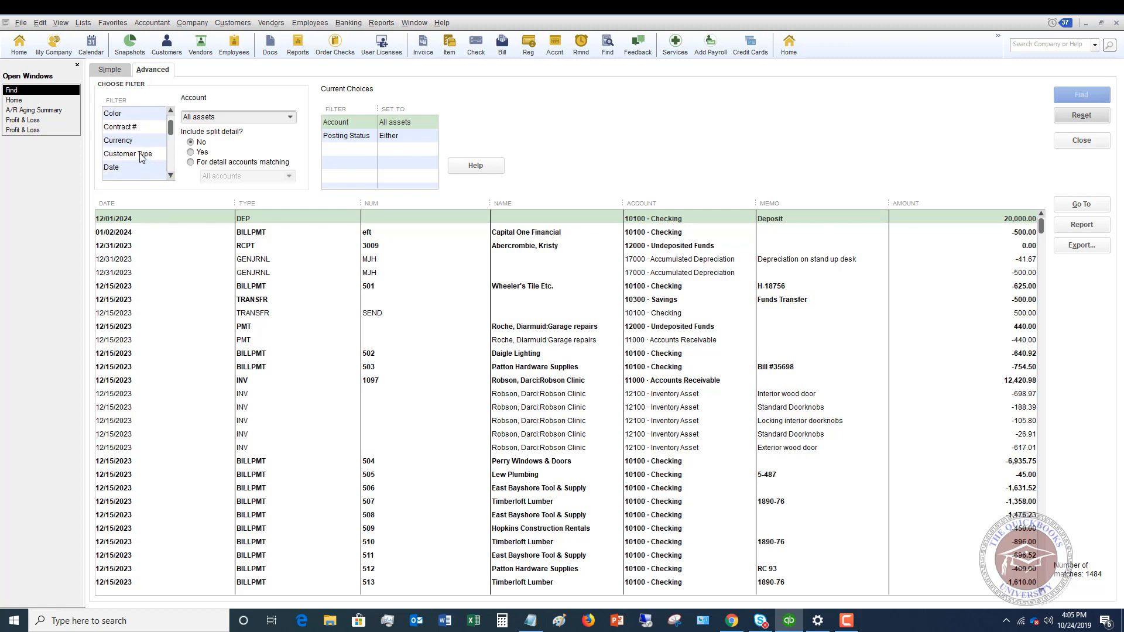
{"action": "left_click", "coordinate": [128, 127]}
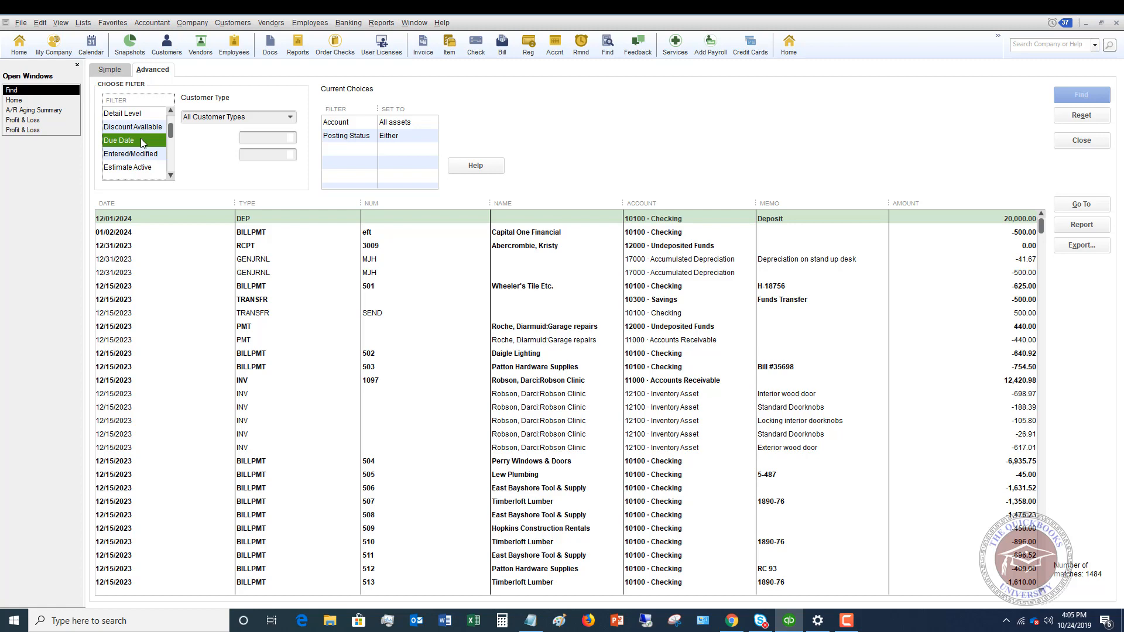
{"action": "left_click", "coordinate": [119, 140]}
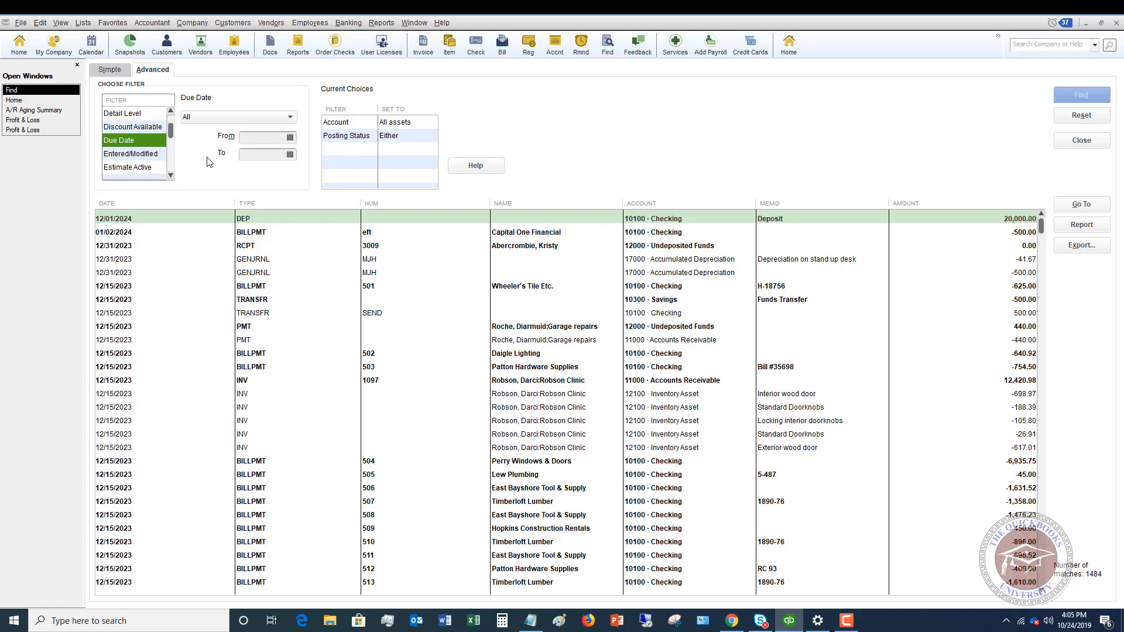
{"action": "mouse_move", "coordinate": [206, 158]}
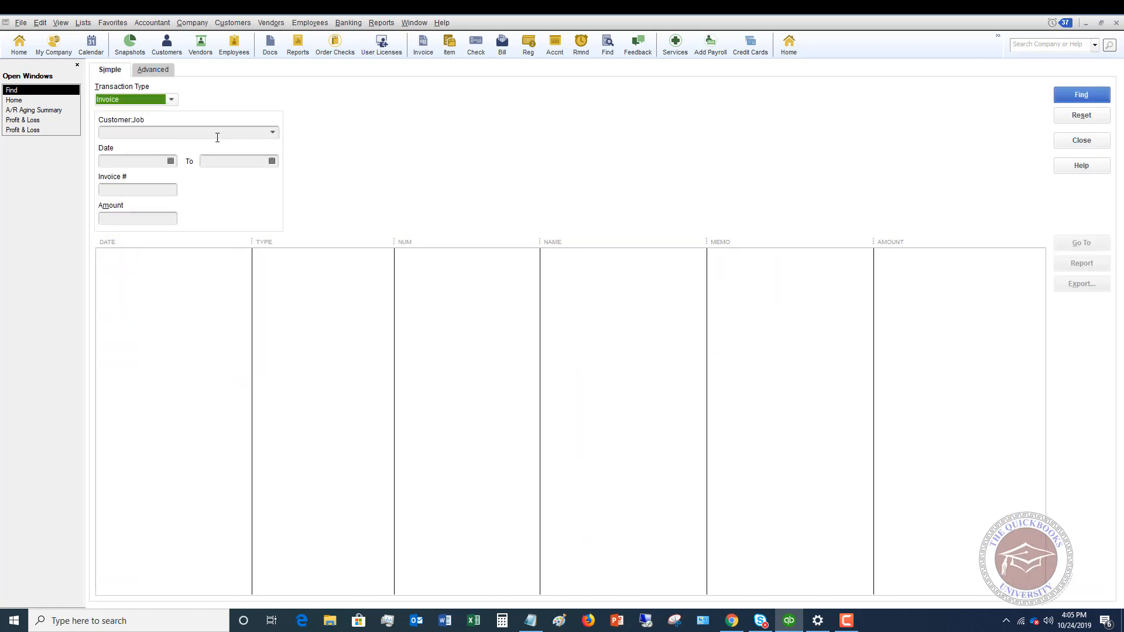
{"action": "mouse_move", "coordinate": [857, 304]}
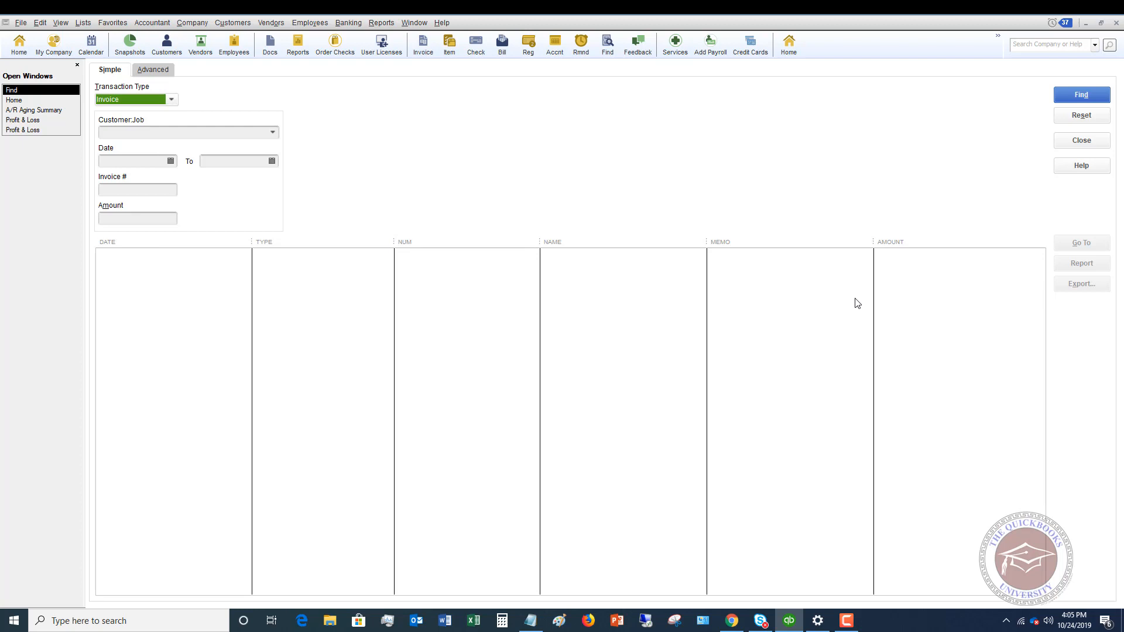
- Return to the Advanced search with the all-assets results
{"action": "left_click", "coordinate": [152, 69]}
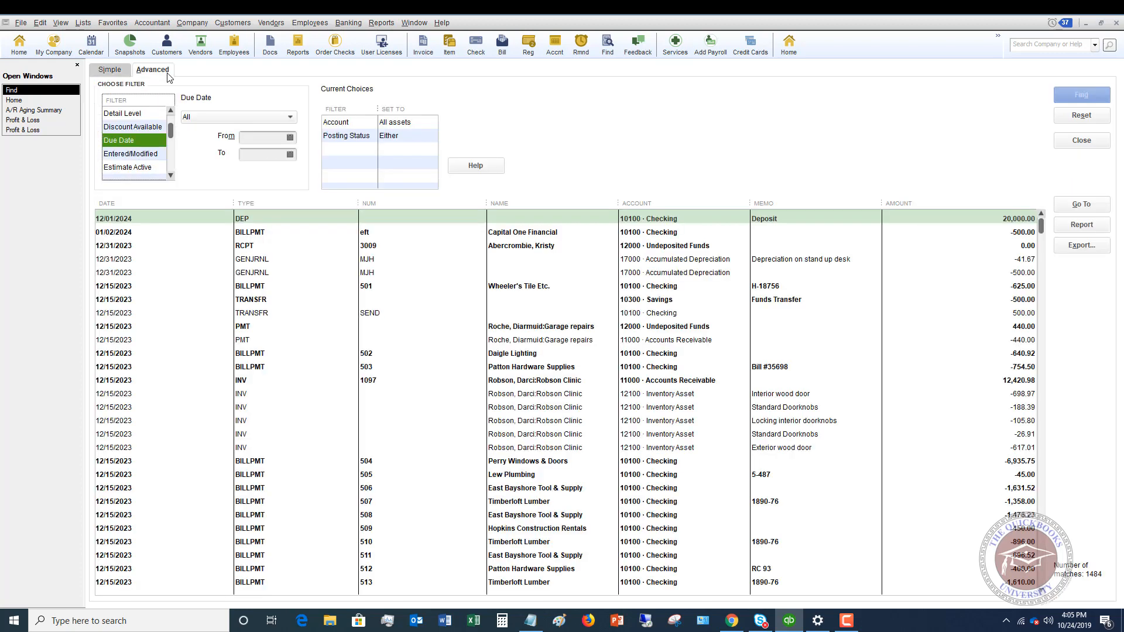